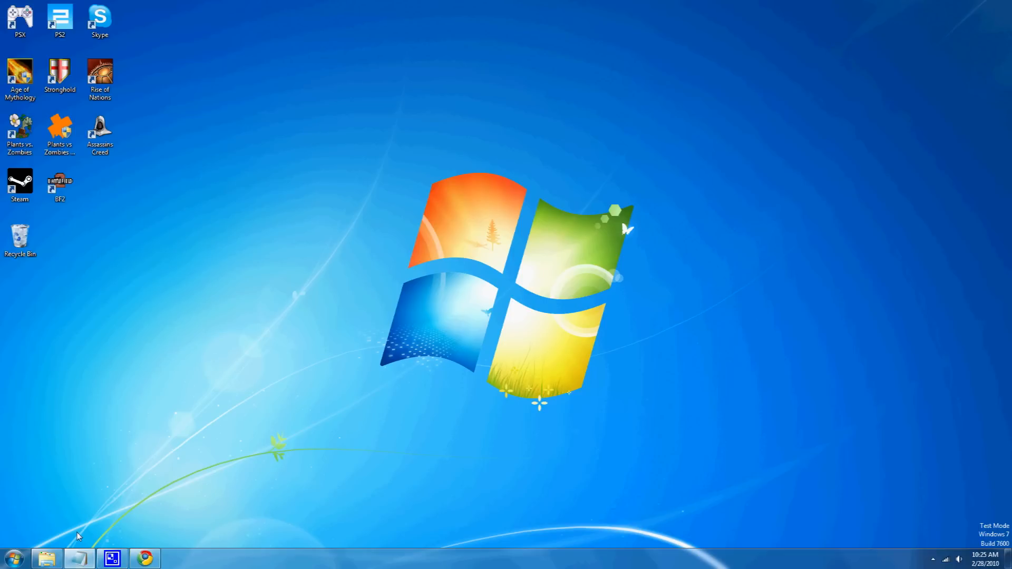
{"action": "mouse_move", "coordinate": [110, 495]}
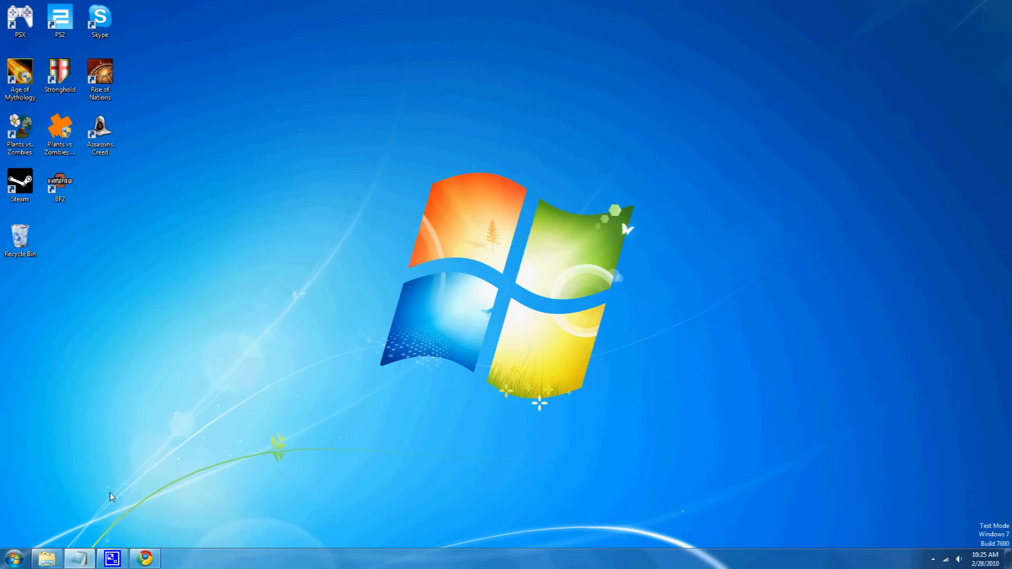
{"action": "mouse_move", "coordinate": [150, 478]}
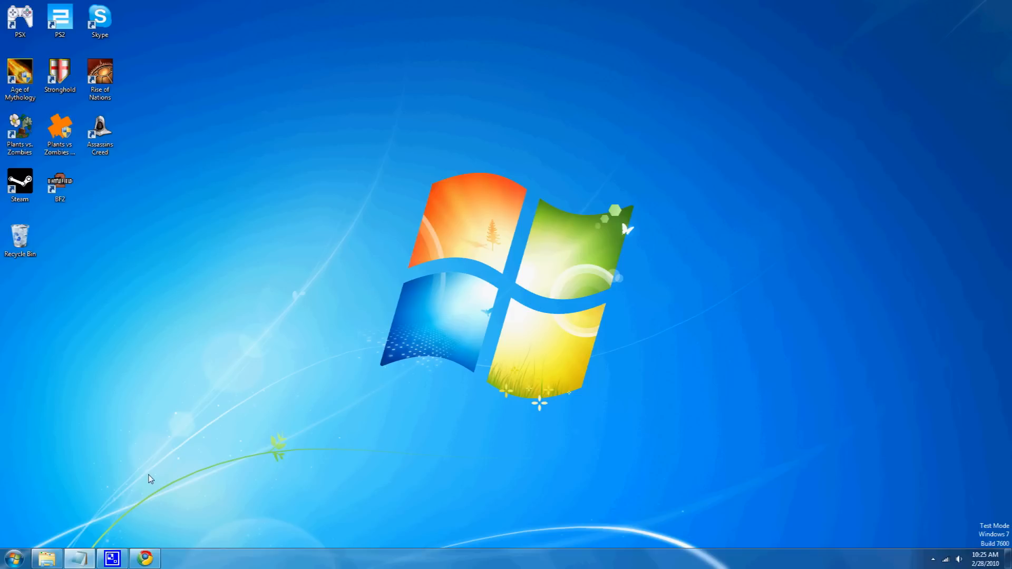
{"action": "mouse_move", "coordinate": [154, 456]}
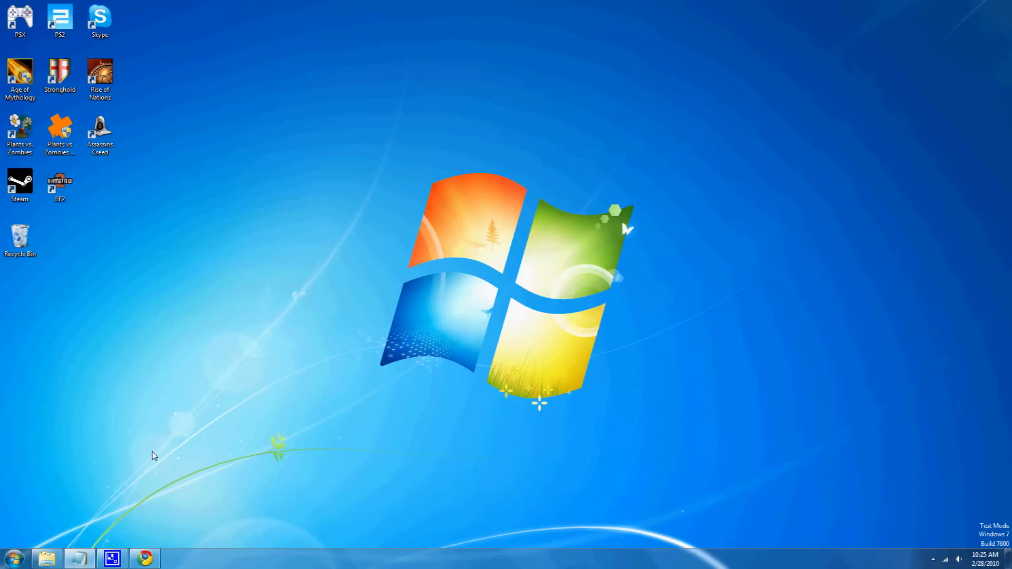
{"action": "mouse_move", "coordinate": [94, 522]}
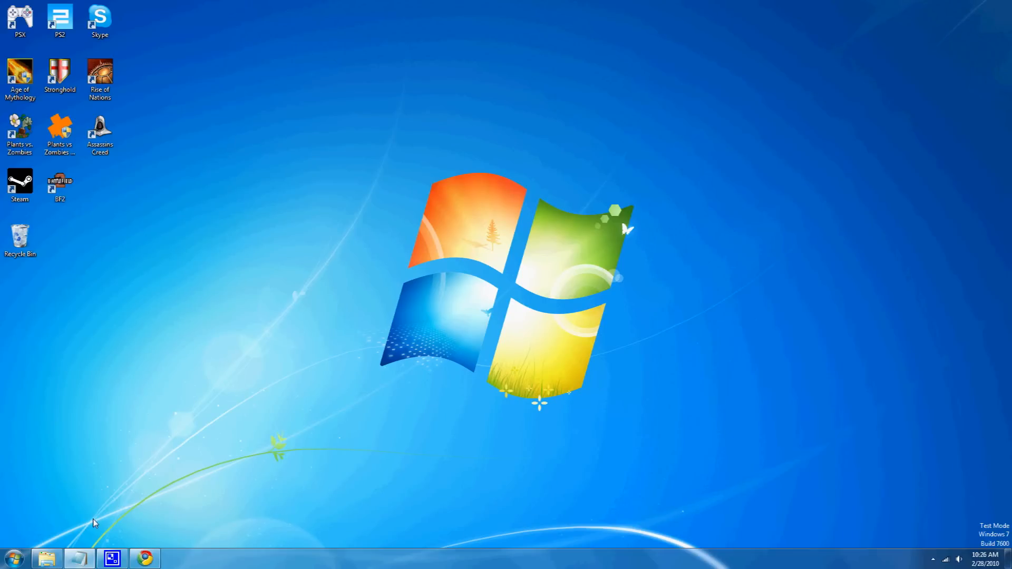
{"action": "mouse_move", "coordinate": [96, 520]}
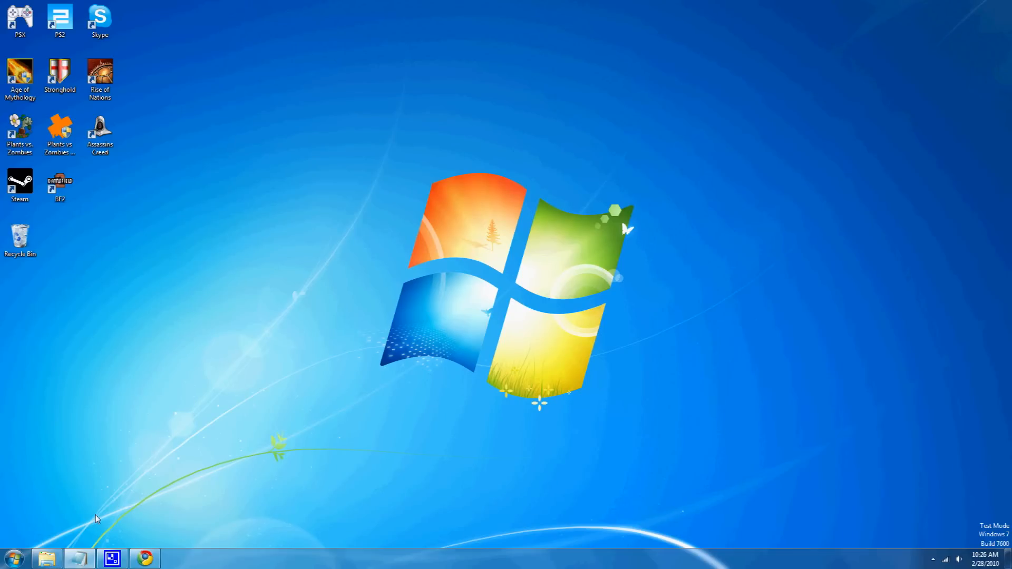
{"action": "mouse_move", "coordinate": [101, 513]}
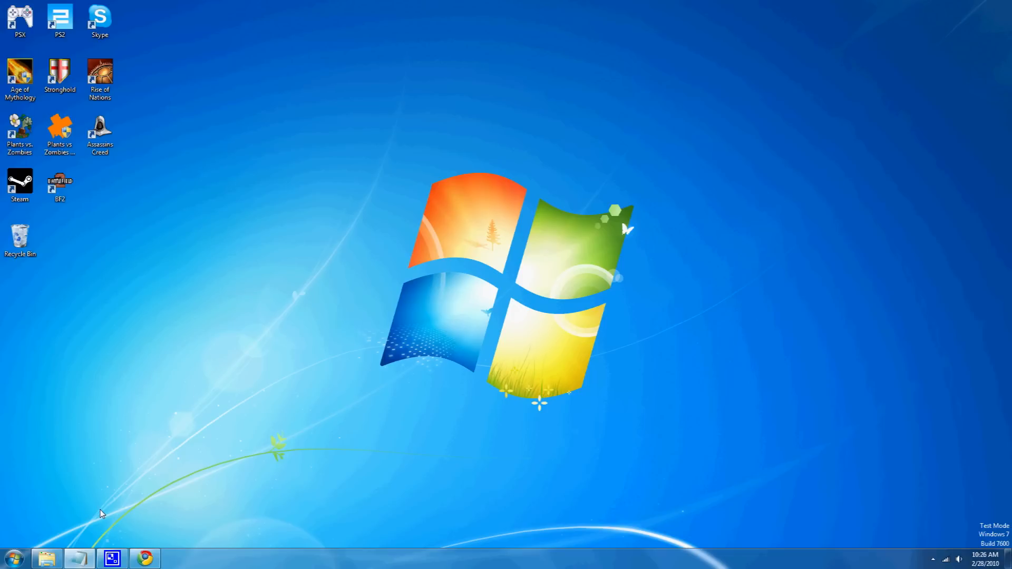
{"action": "mouse_move", "coordinate": [129, 517]}
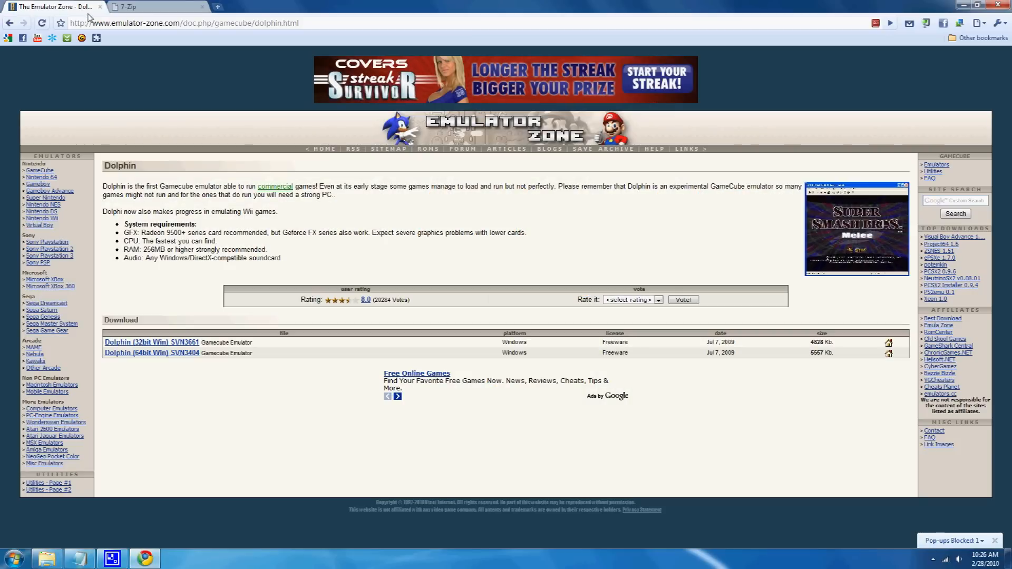
{"action": "mouse_move", "coordinate": [279, 164]}
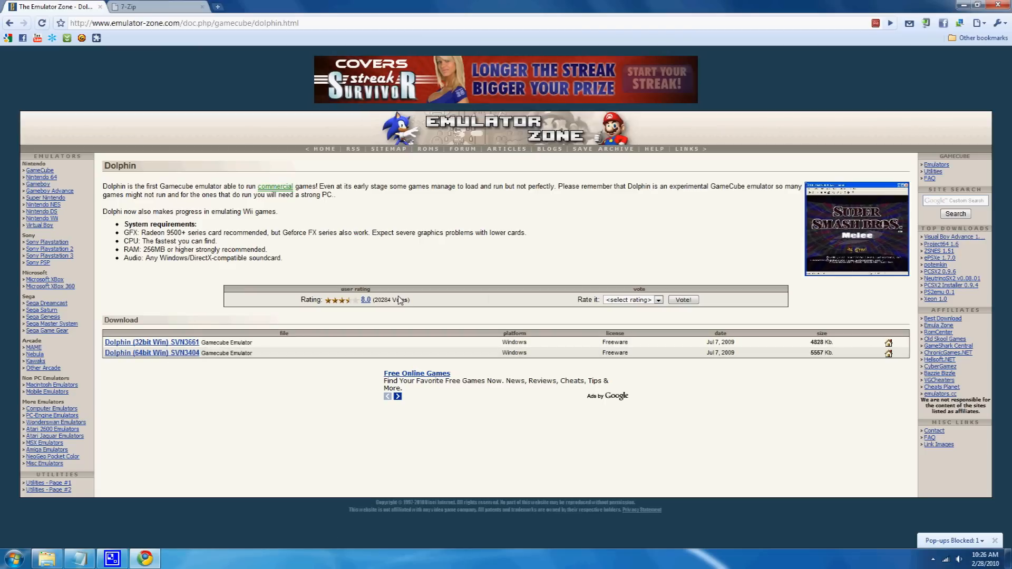
Step: Launch the Dolphin emulator application from the extracted Wii folder
{"action": "left_click", "coordinate": [155, 8]}
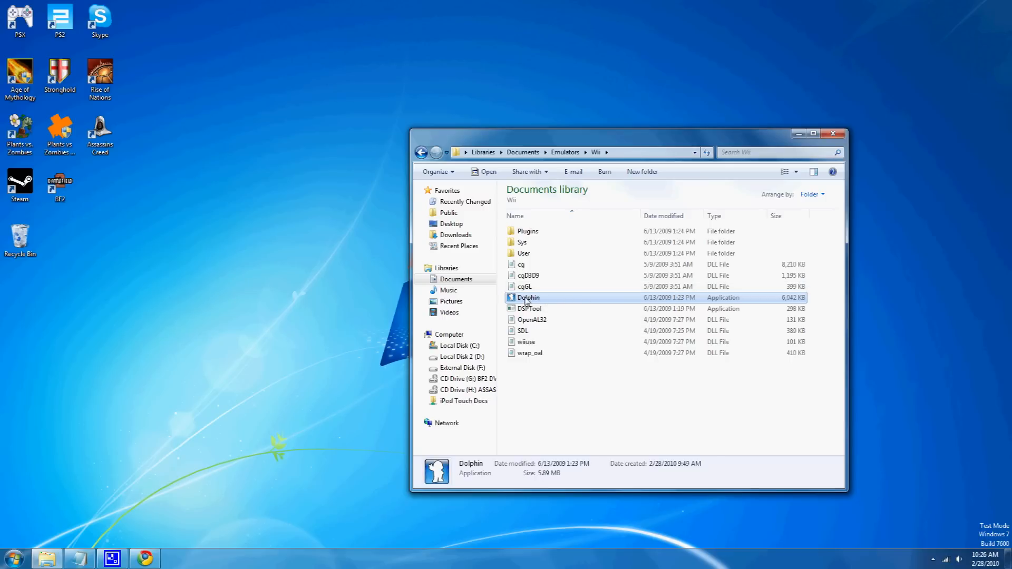
{"action": "double_click", "coordinate": [527, 297]}
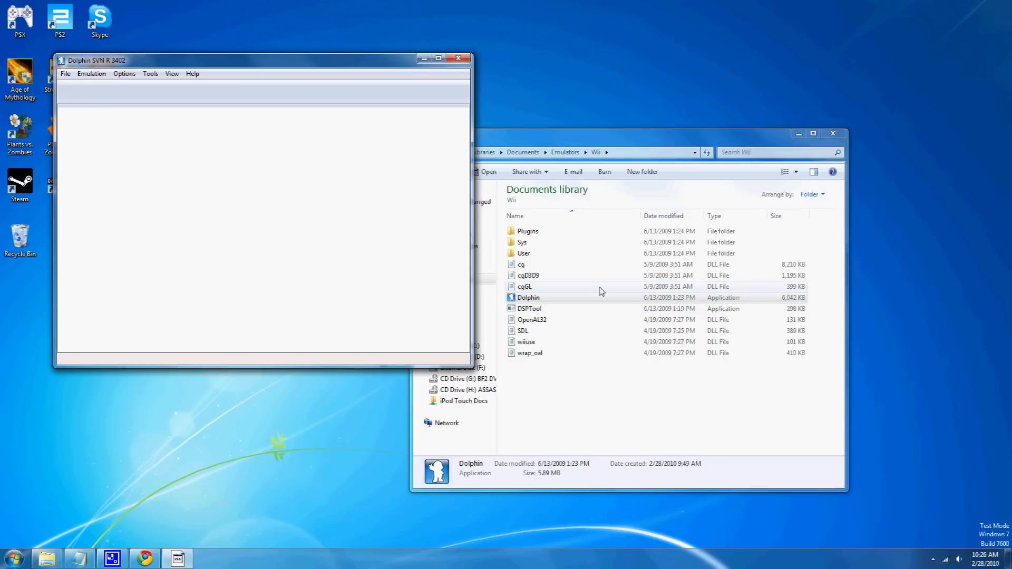
{"action": "mouse_move", "coordinate": [573, 111]}
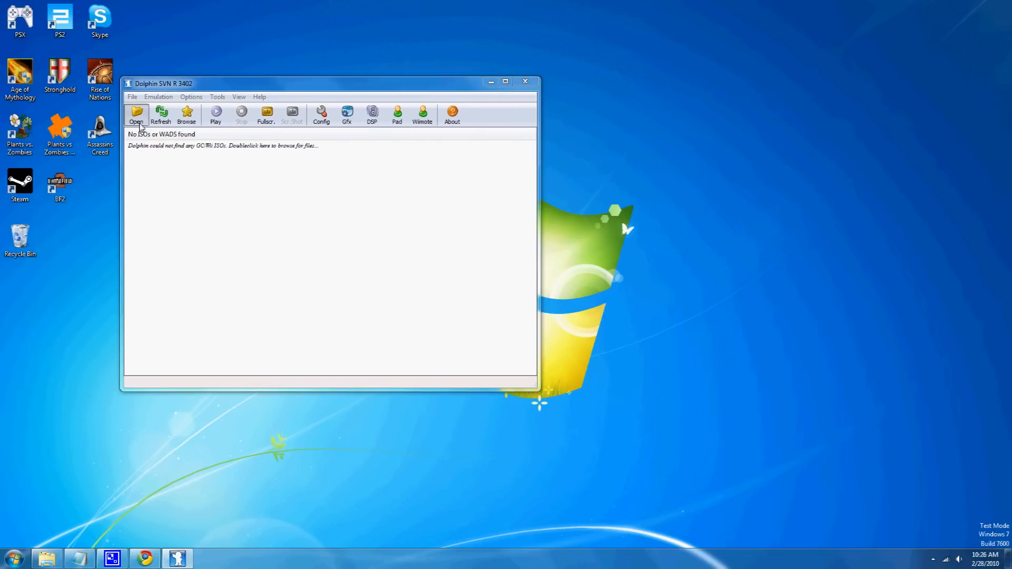
Step: Try the Open file browser and cancel it, then glance at the Emulation menu
{"action": "left_click", "coordinate": [136, 114]}
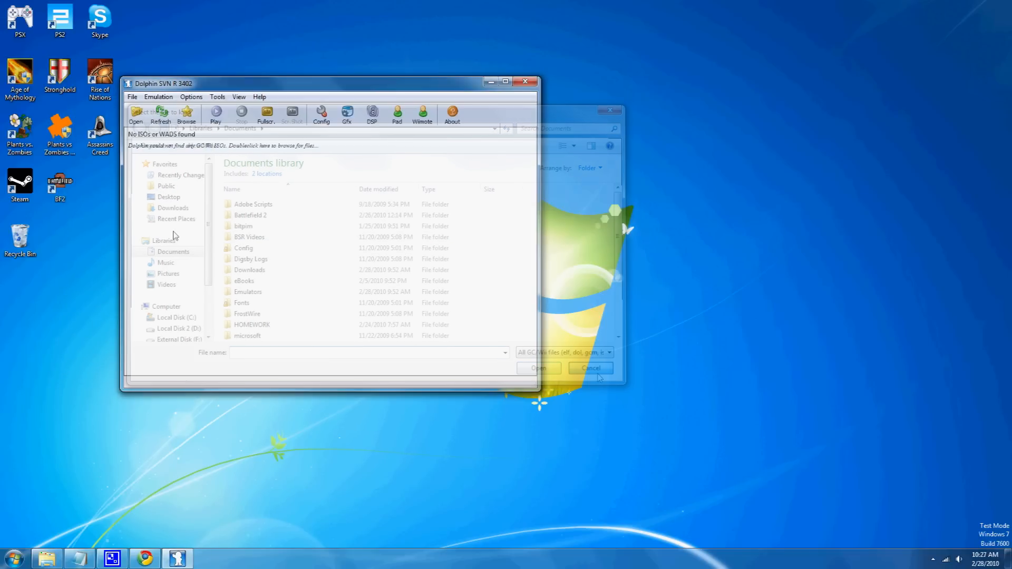
{"action": "left_click", "coordinate": [589, 368]}
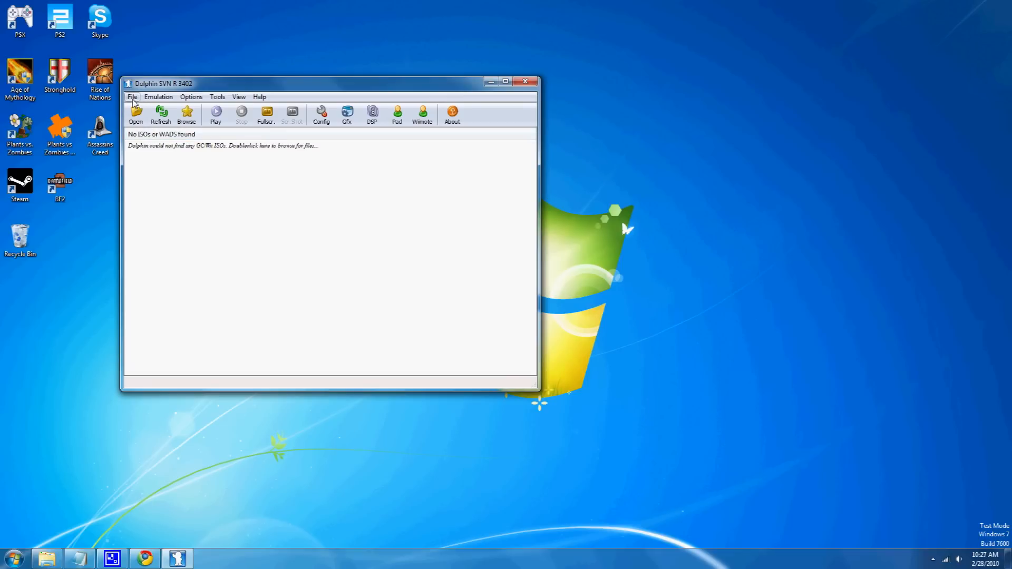
{"action": "mouse_move", "coordinate": [183, 85]}
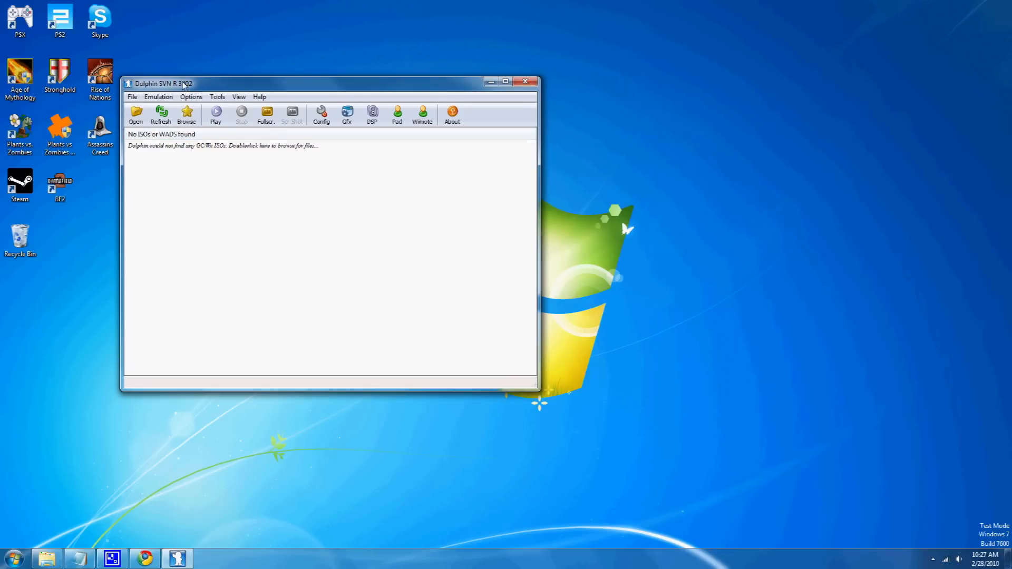
{"action": "left_click", "coordinate": [174, 90]}
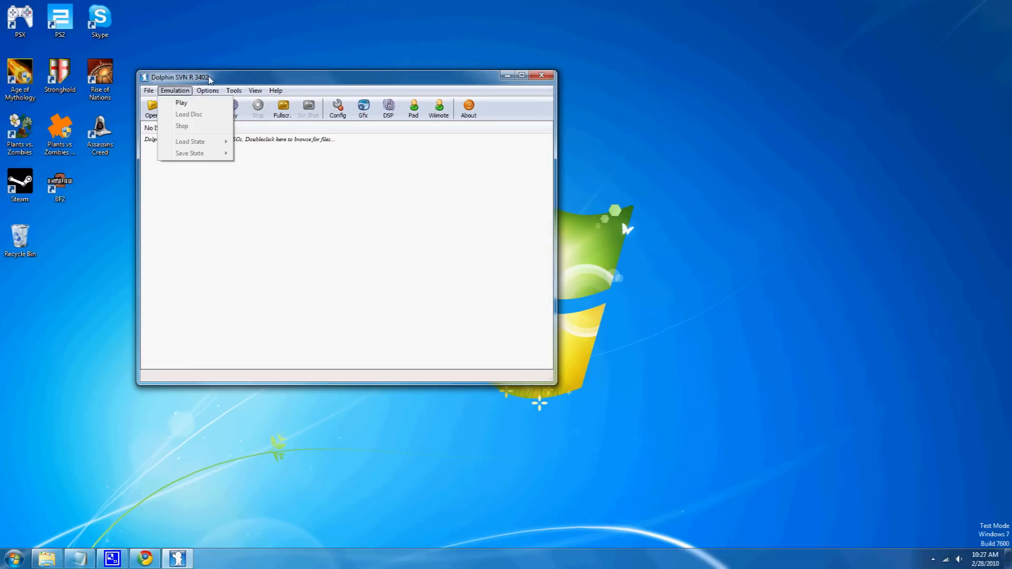
{"action": "left_click", "coordinate": [148, 90]}
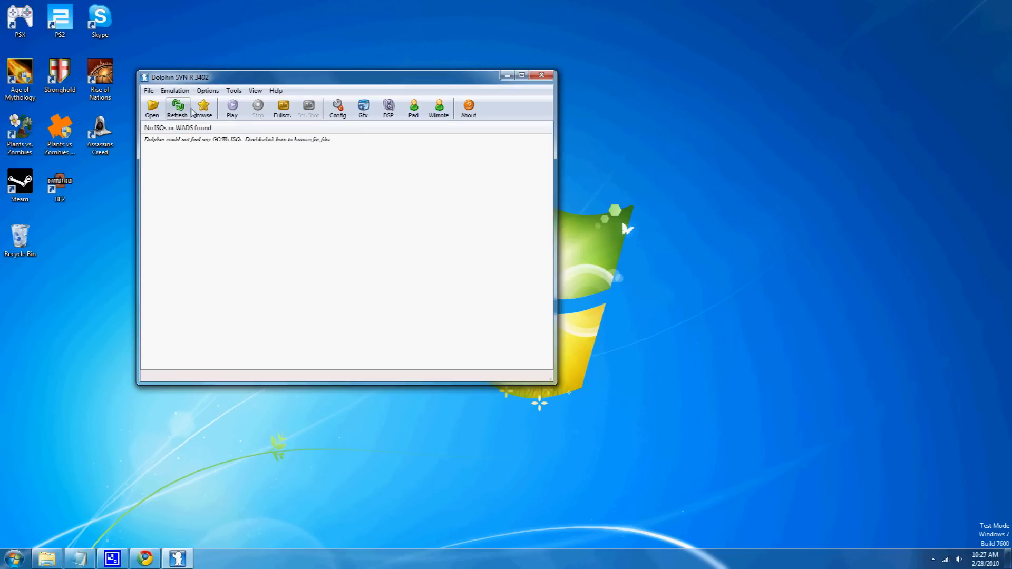
Step: Review the Gamecube memory card and controller port settings in Dolphin Configuration, then close it
{"action": "left_click", "coordinate": [337, 108]}
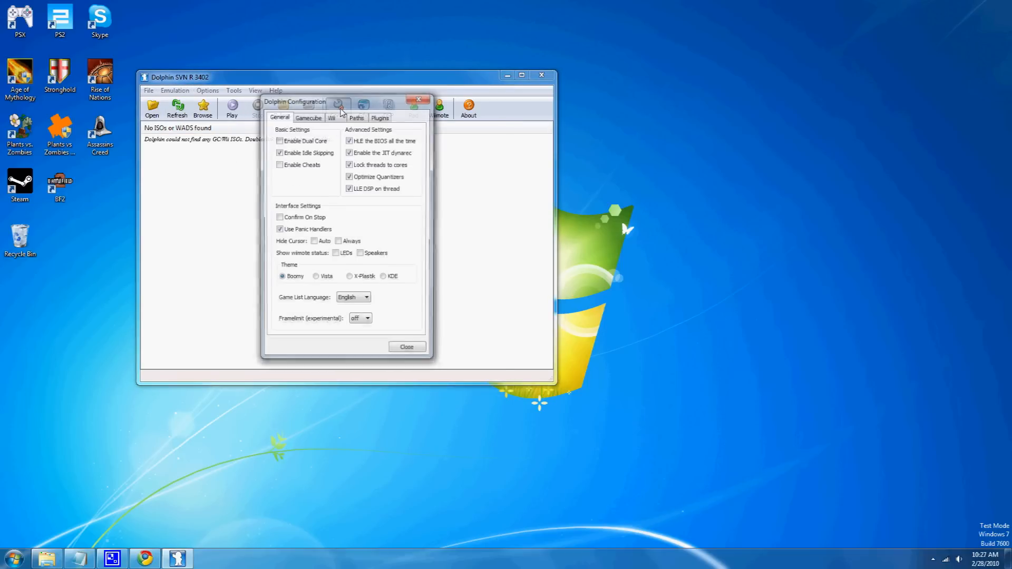
{"action": "left_click", "coordinate": [309, 117]}
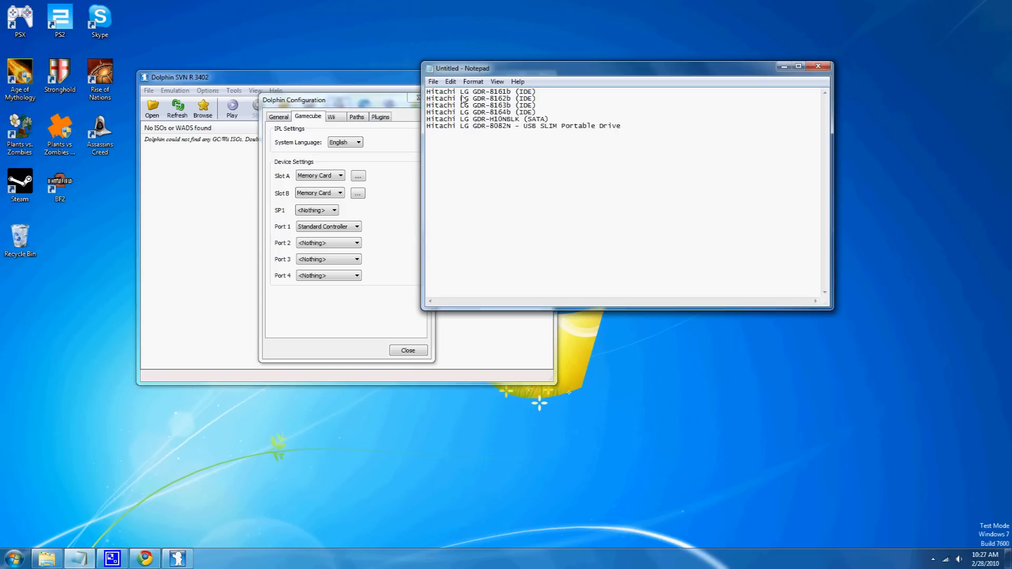
{"action": "mouse_move", "coordinate": [463, 110]}
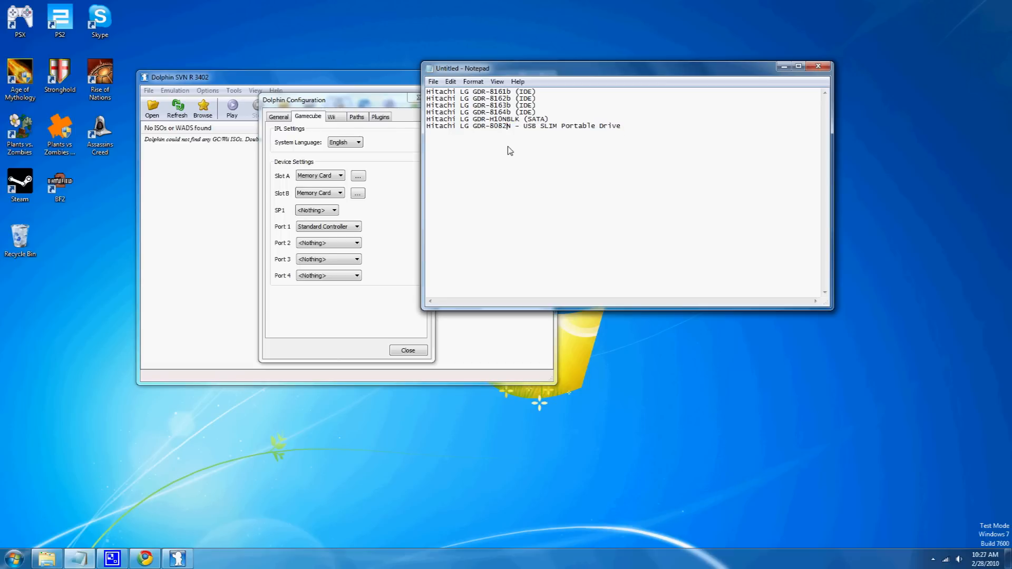
{"action": "mouse_move", "coordinate": [526, 128]}
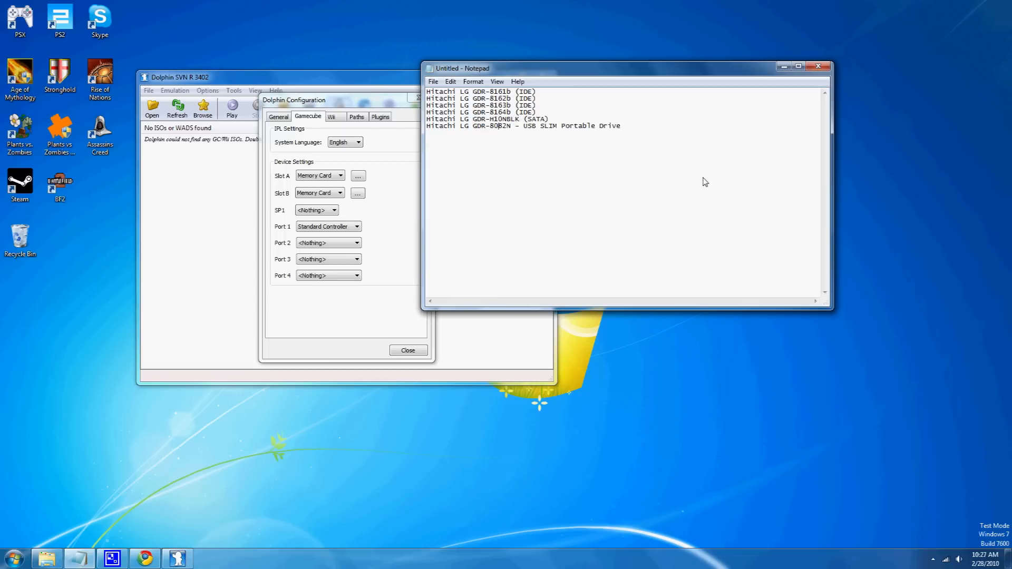
{"action": "mouse_move", "coordinate": [680, 186]}
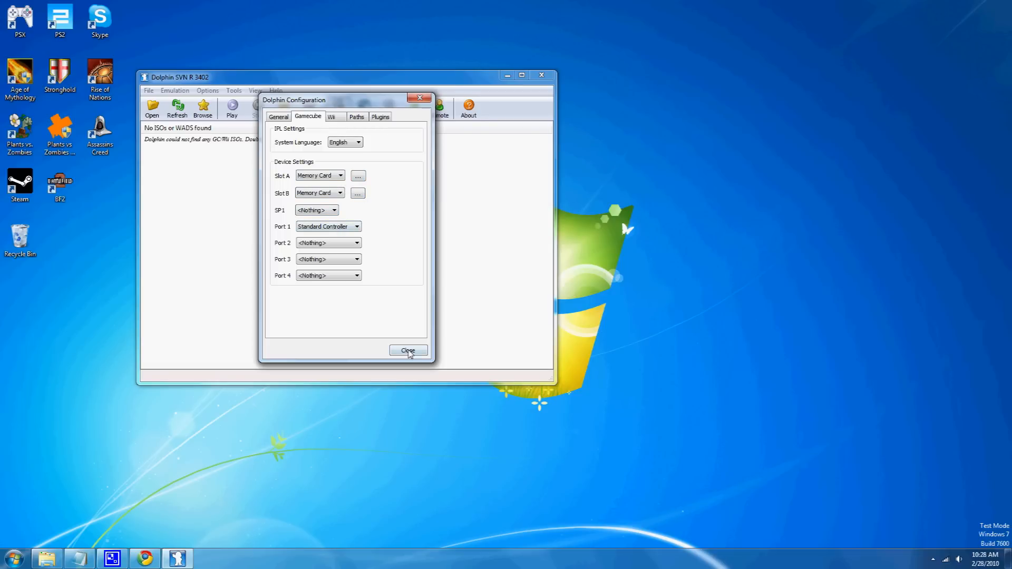
{"action": "left_click", "coordinate": [407, 350]}
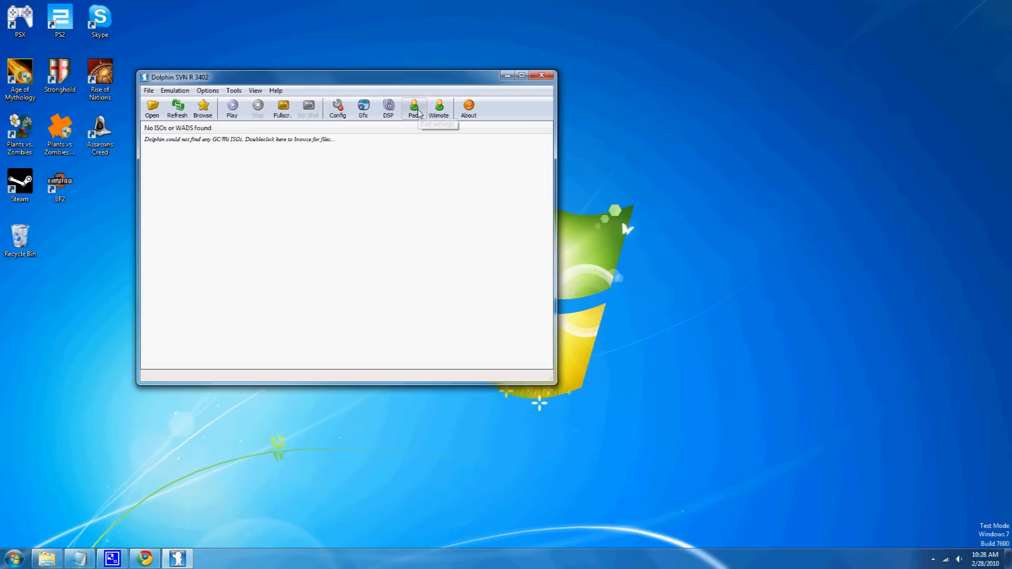
{"action": "left_click", "coordinate": [413, 107]}
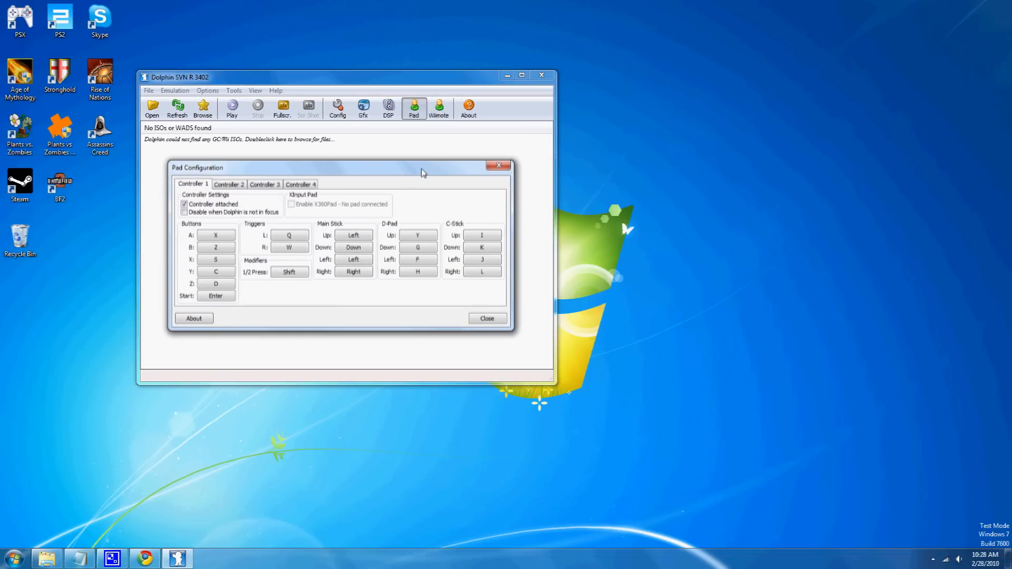
{"action": "left_click", "coordinate": [215, 247]}
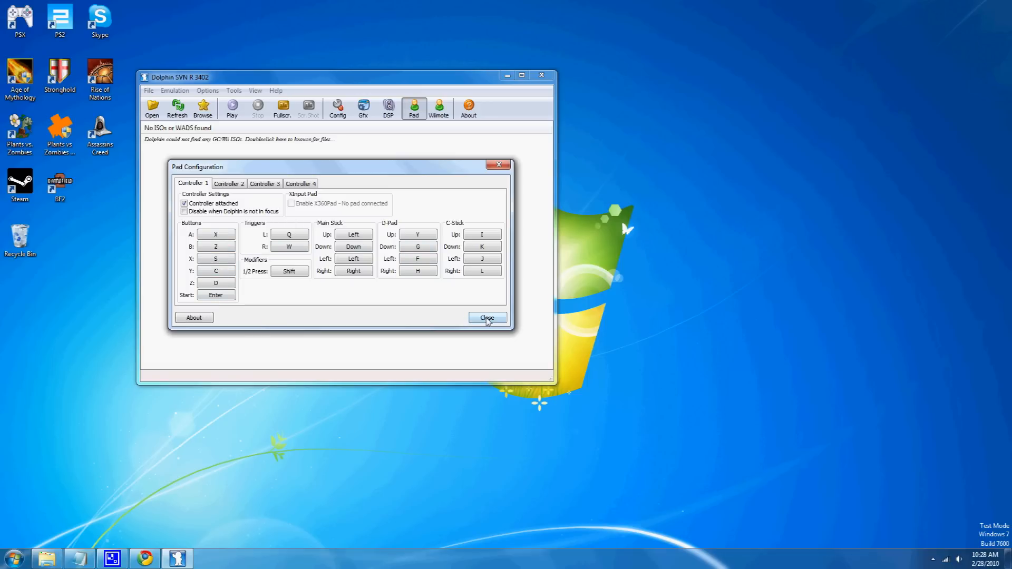
{"action": "mouse_move", "coordinate": [226, 185]}
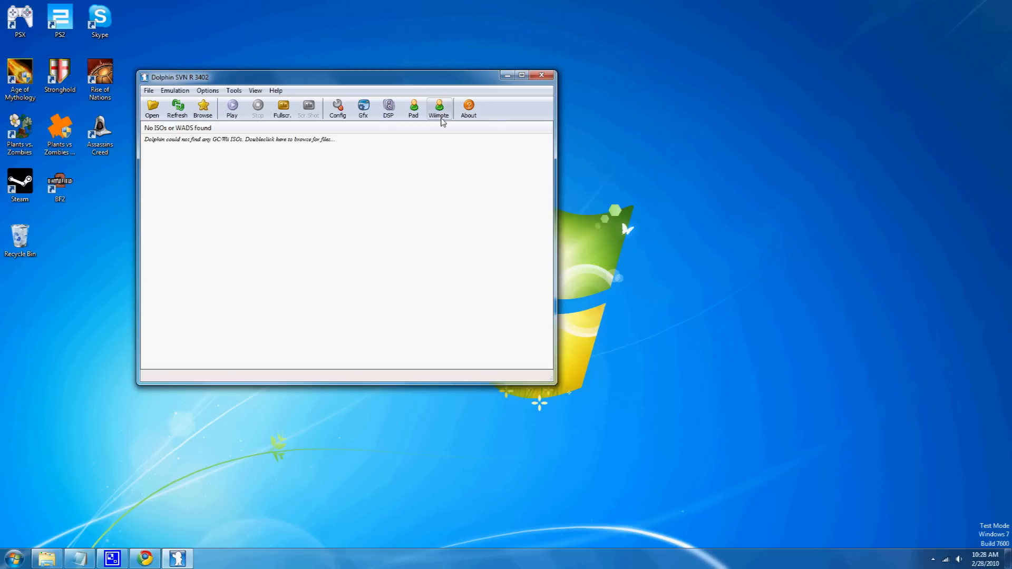
Step: Bring up the Wii Remote Plugin Configuration and review the real-Wiimote options and mappings
{"action": "left_click", "coordinate": [438, 107]}
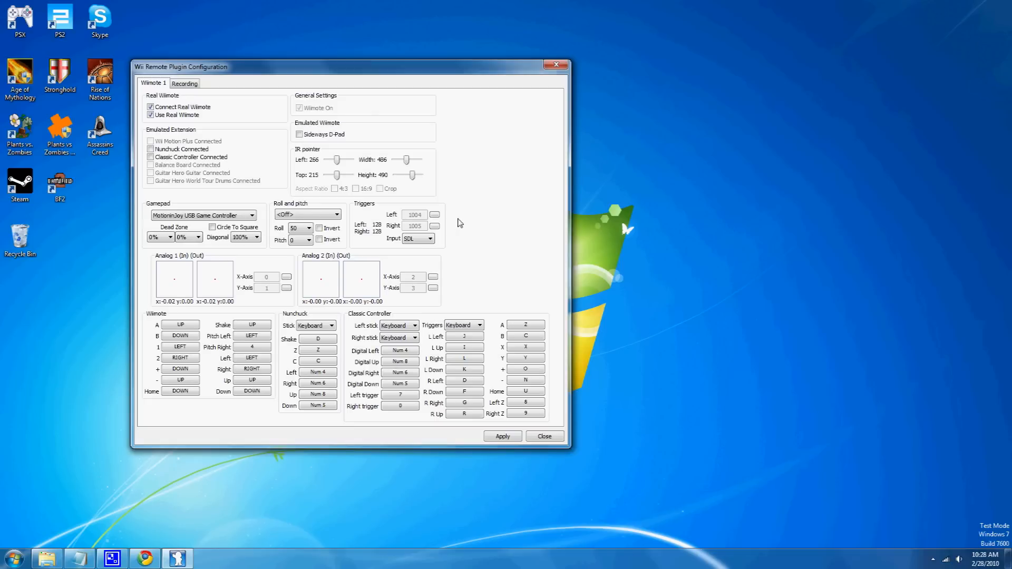
{"action": "mouse_move", "coordinate": [218, 279]}
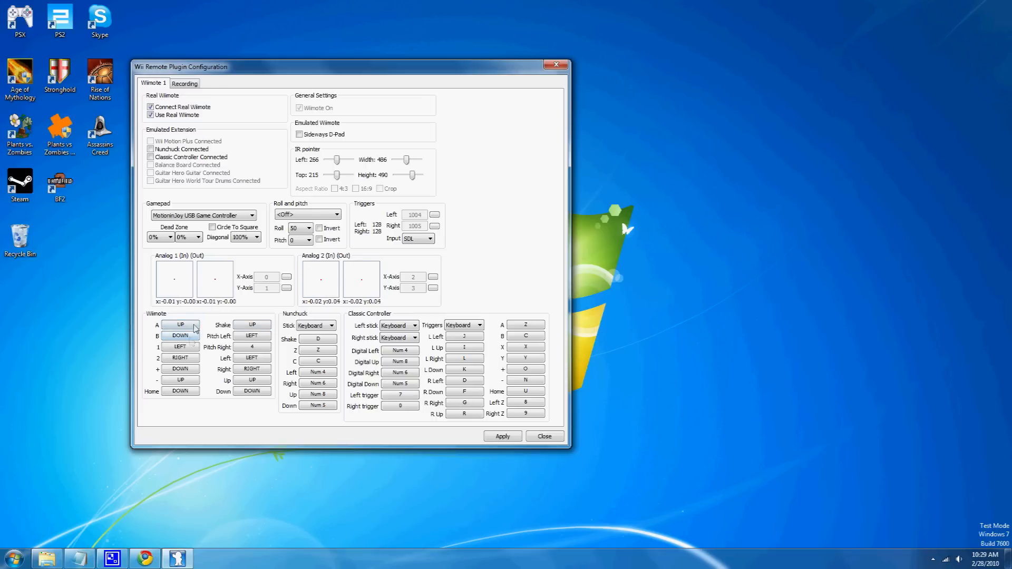
{"action": "left_click", "coordinate": [151, 157]}
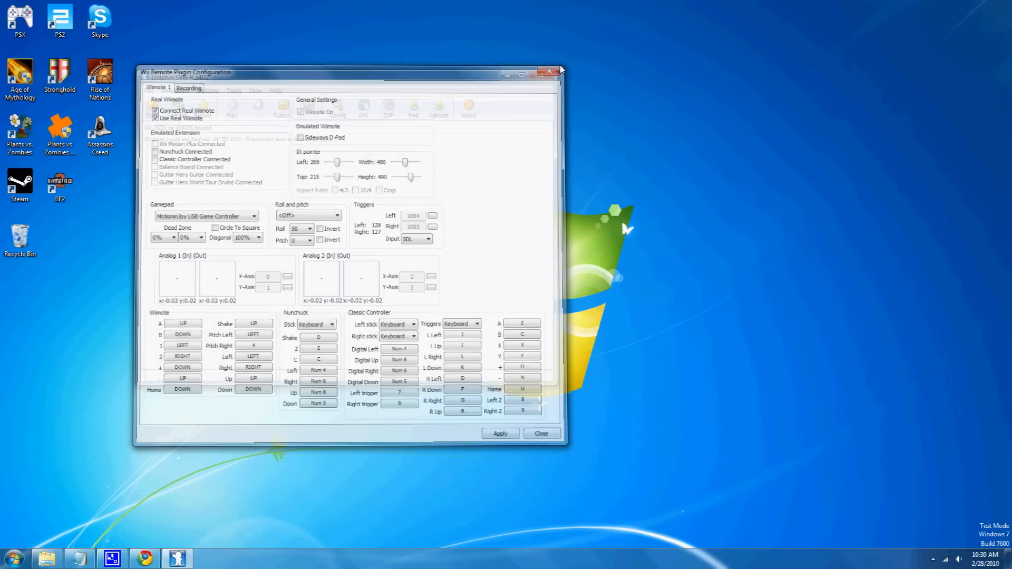
Step: Close the Wii Remote Plugin Configuration to return to the empty game list
{"action": "left_click", "coordinate": [541, 433]}
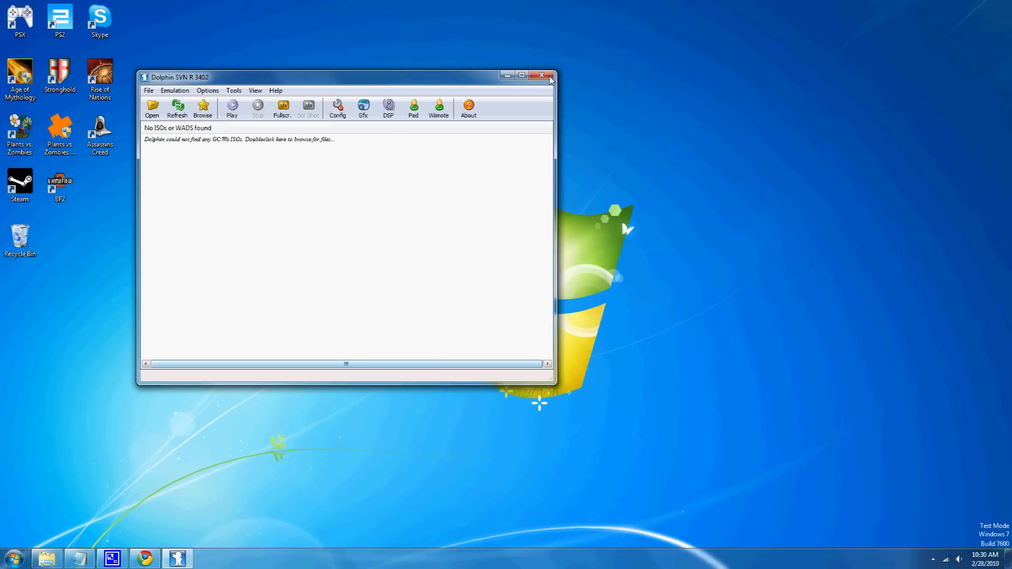
{"action": "mouse_move", "coordinate": [542, 76]}
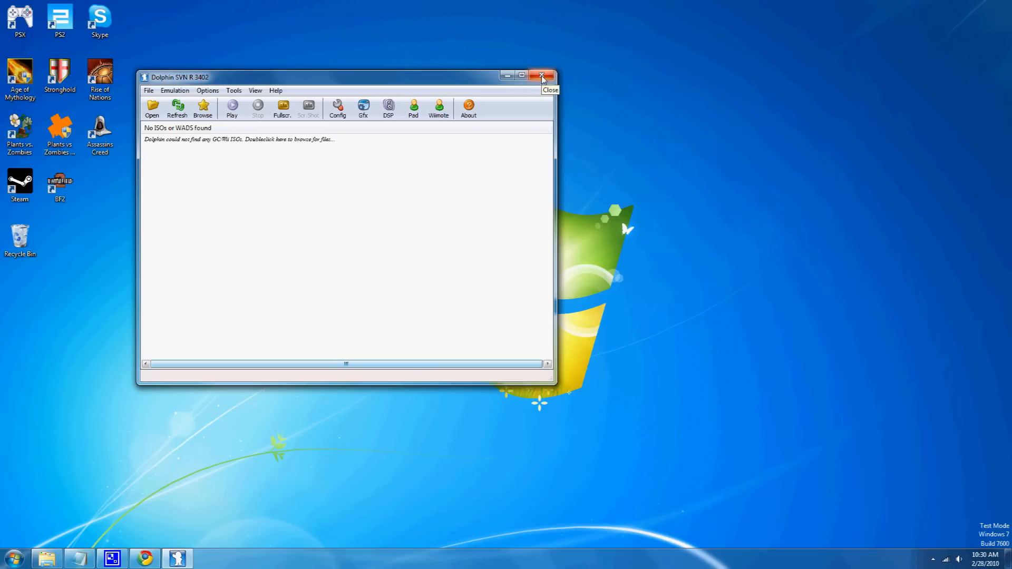
Step: Close the Dolphin emulator, leaving the bare Windows desktop
{"action": "left_click", "coordinate": [542, 76]}
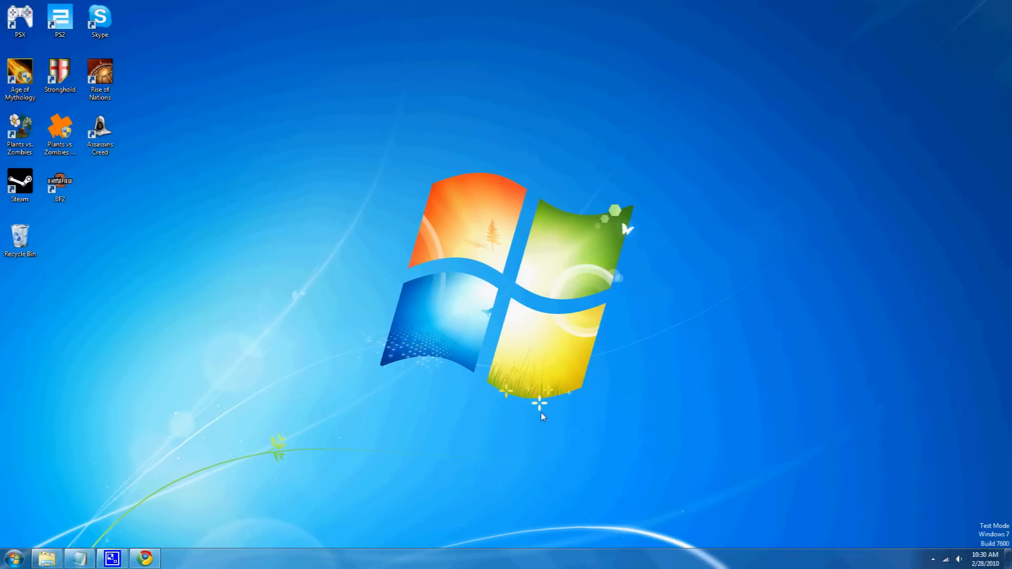
{"action": "mouse_move", "coordinate": [689, 147]}
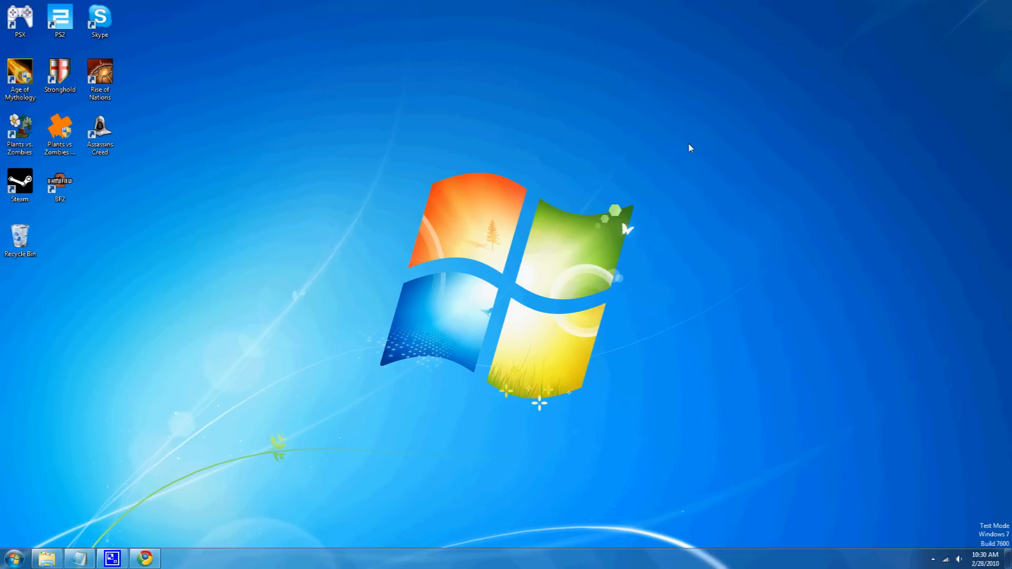
{"action": "mouse_move", "coordinate": [935, 530]}
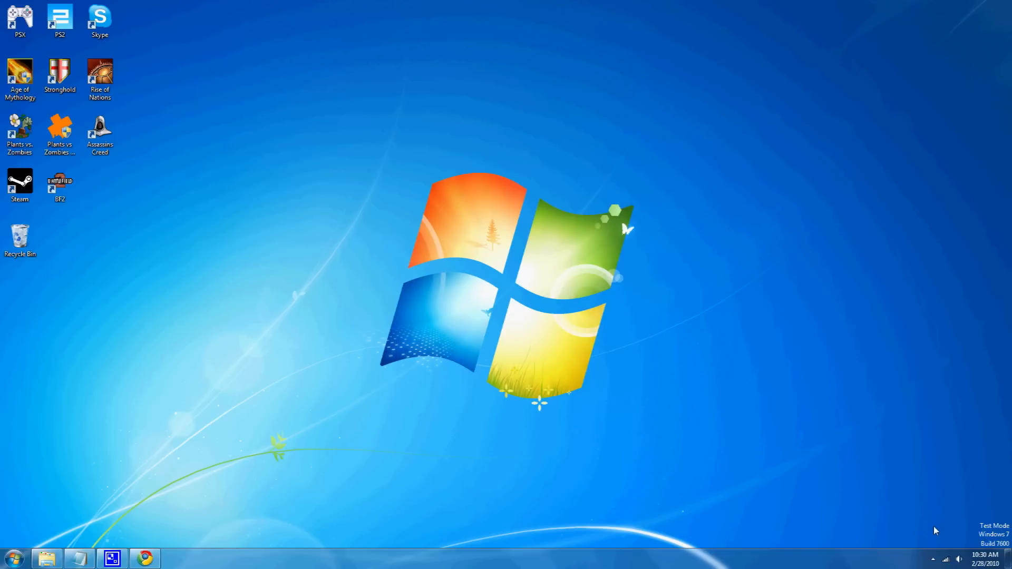
{"action": "mouse_move", "coordinate": [932, 558]}
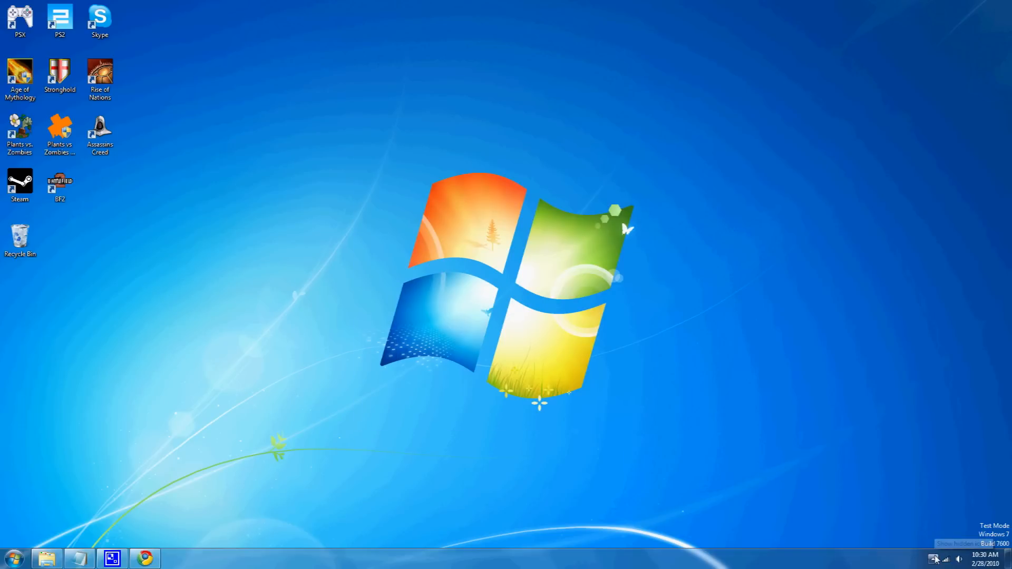